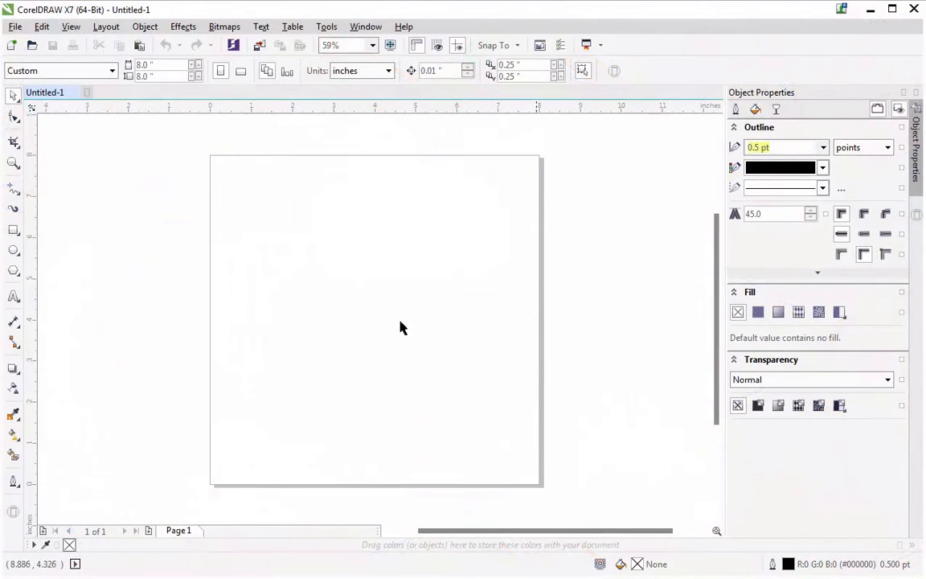
Step: Draw the large black square on the page and list the objects by layer
{"action": "left_click_drag", "start_coordinate": [244, 194], "coordinate": [270, 228]}
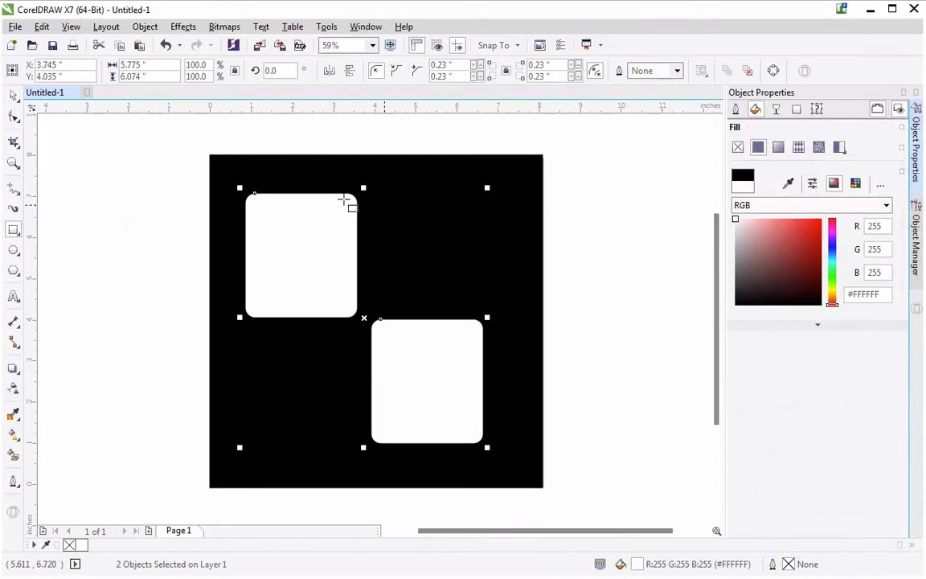
{"action": "left_click", "coordinate": [157, 292]}
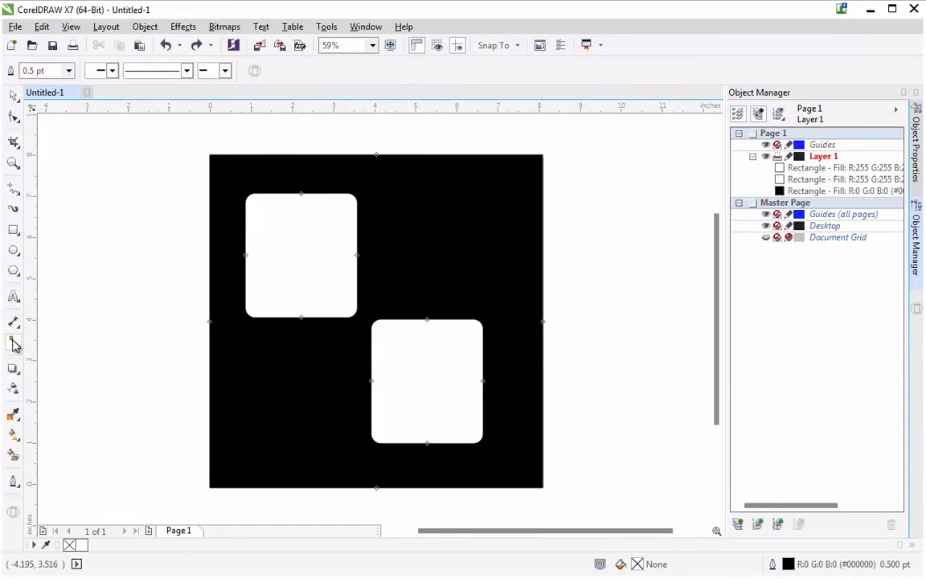
Step: Switch to the Connector tool for drawing lines between the rectangles
{"action": "left_click", "coordinate": [13, 341]}
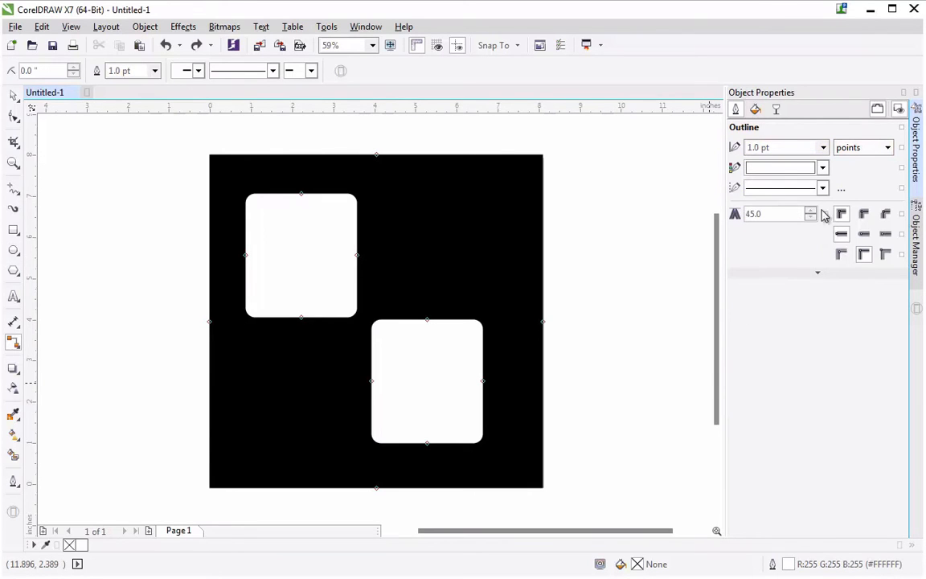
Step: Give the right-angle connector a white dashed style and set its outline width
{"action": "left_click", "coordinate": [822, 188]}
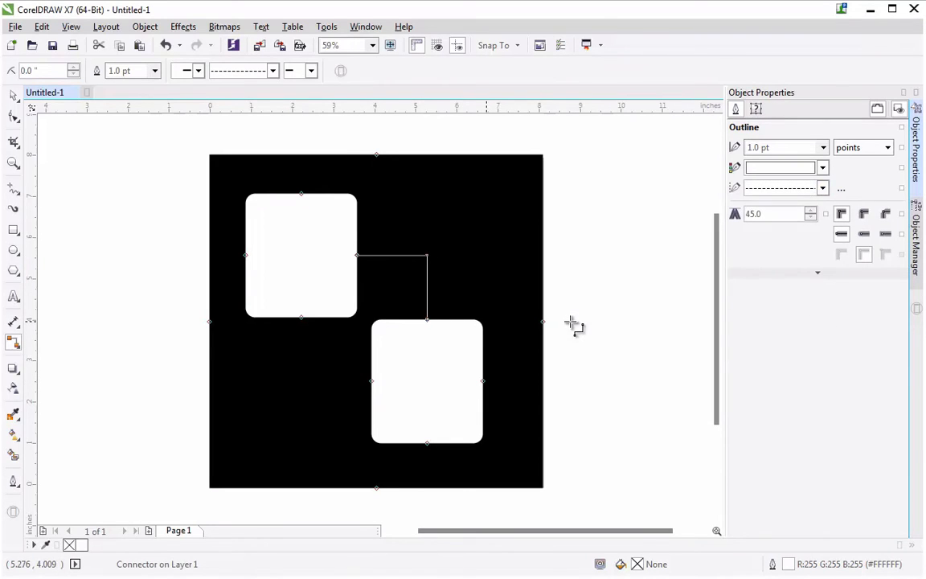
{"action": "left_click", "coordinate": [823, 148]}
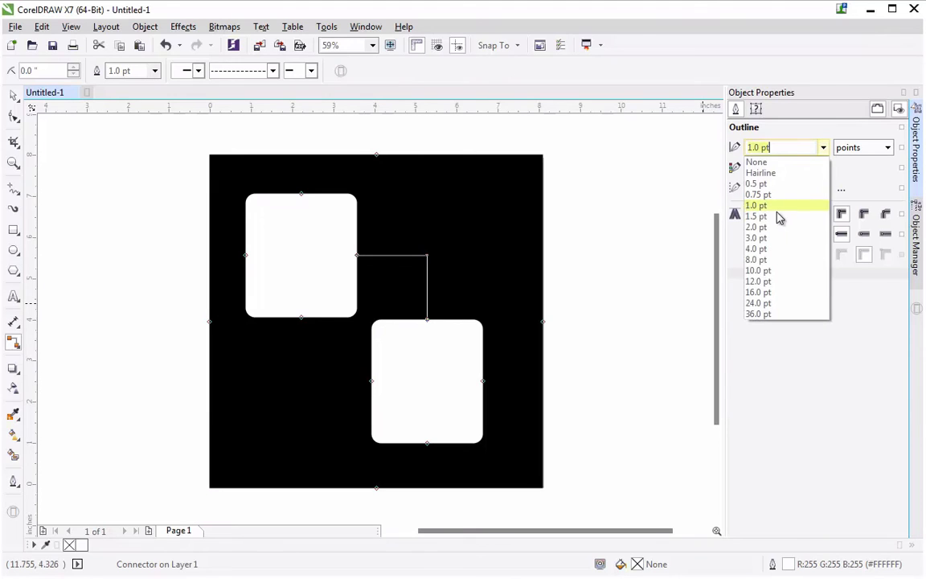
{"action": "left_click", "coordinate": [755, 238]}
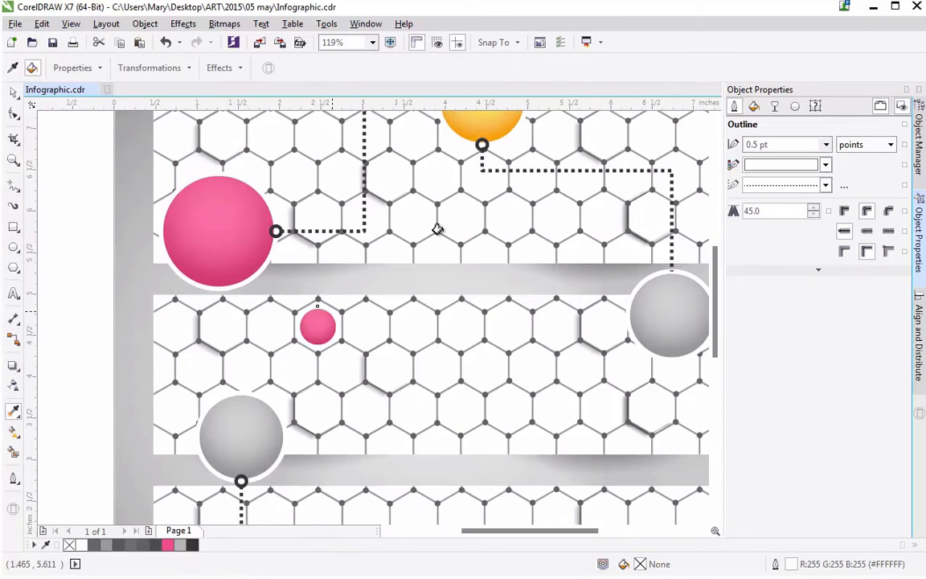
Step: Select the small pink fountain-filled circle in the Infographic document
{"action": "left_click", "coordinate": [319, 328]}
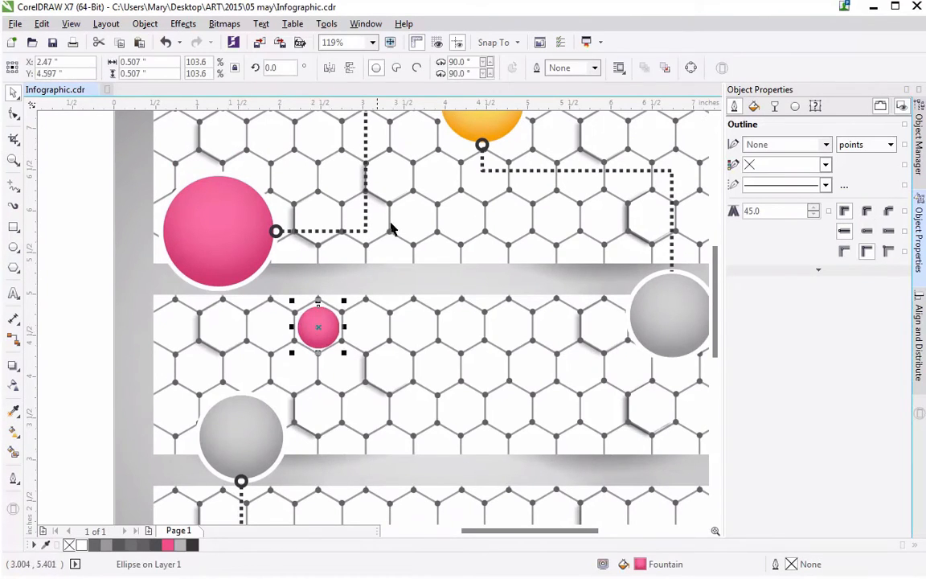